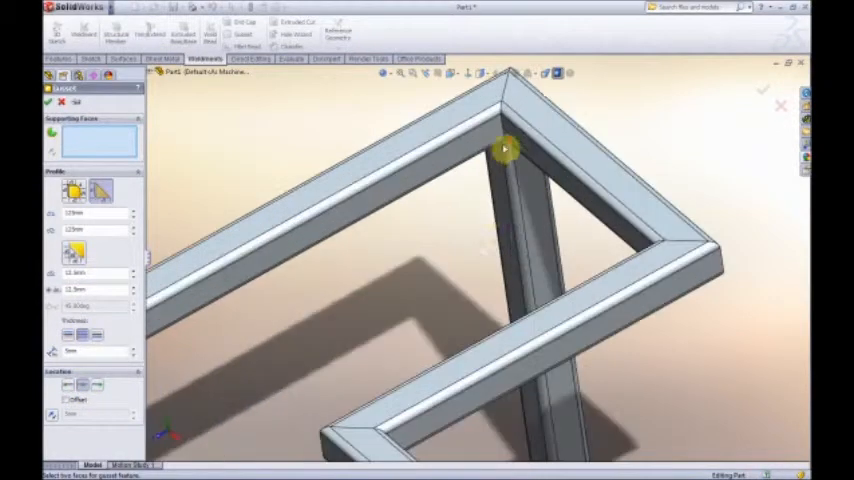
Place triangular gussets at further frame corners and orbit to view the whole welded frame.
left_click_drag(505, 150, 305, 415)
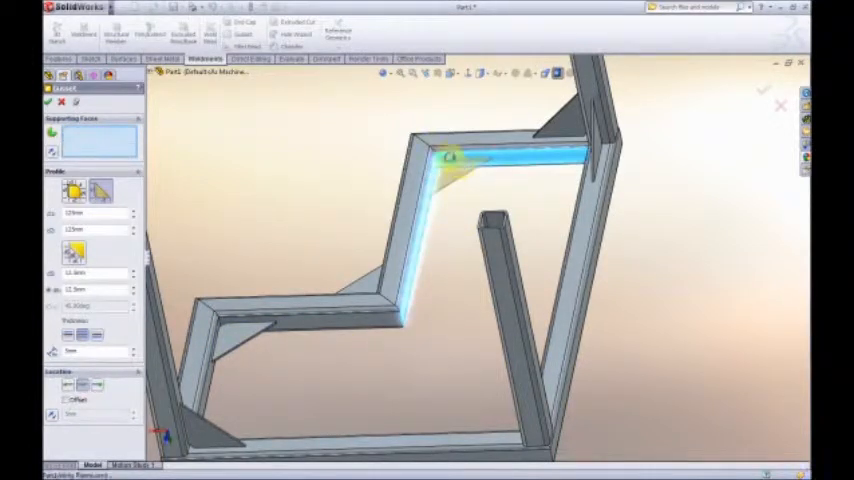
left_click_drag(450, 160, 410, 332)
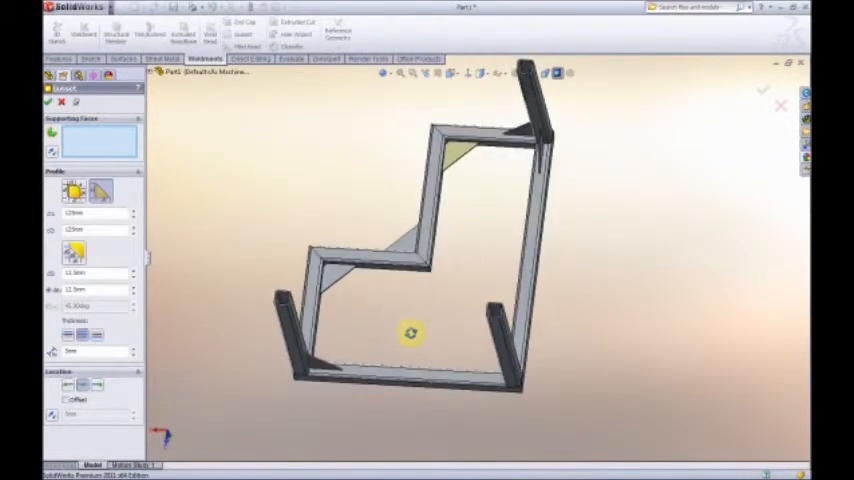